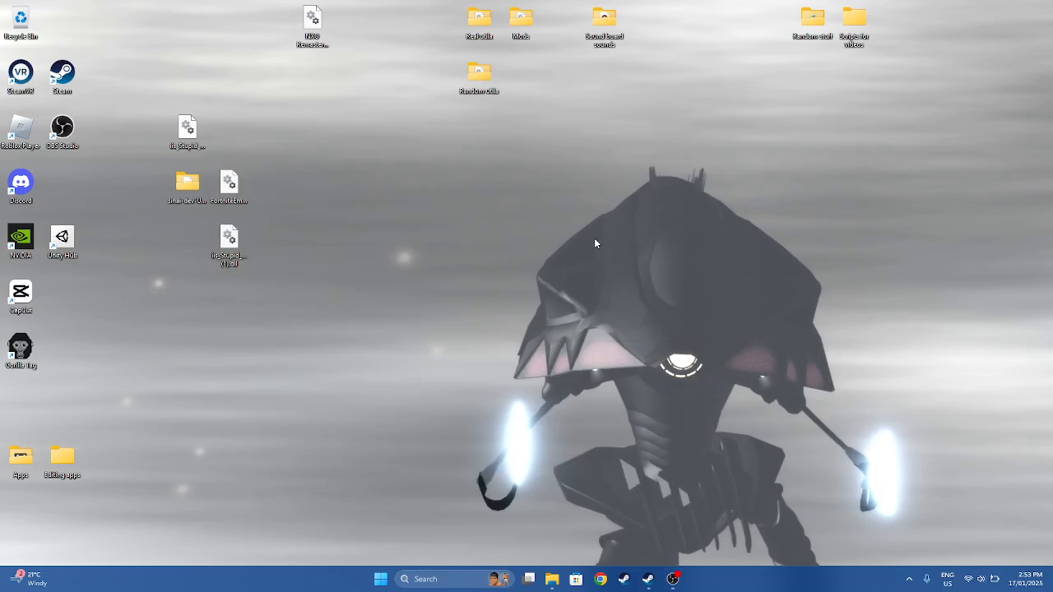
{"action": "mouse_move", "coordinate": [607, 264]}
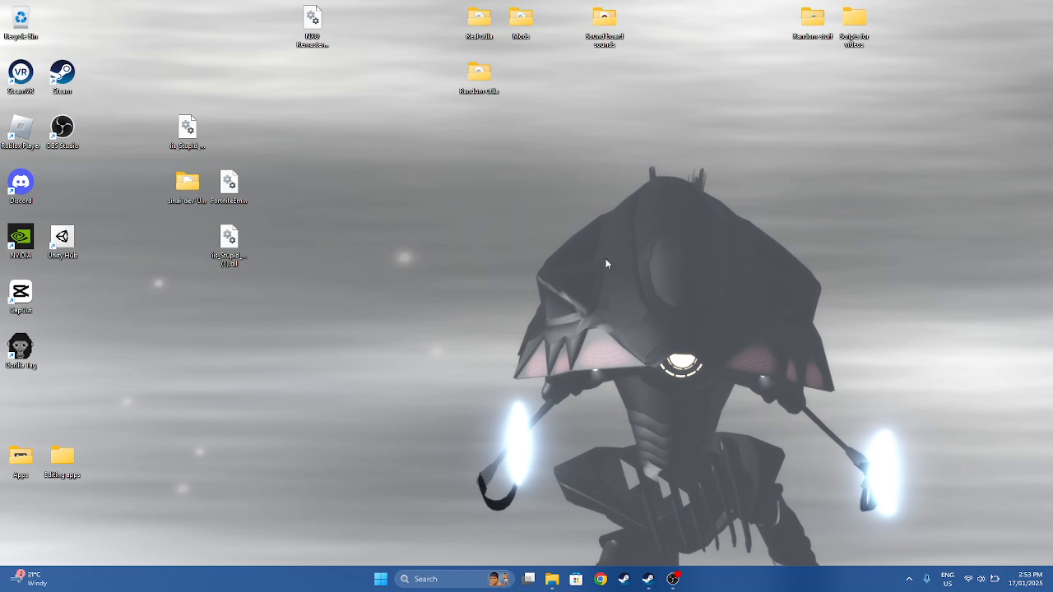
Open the NVIDIA Control Panel from the desktop context menu
{"action": "right_click", "coordinate": [607, 263]}
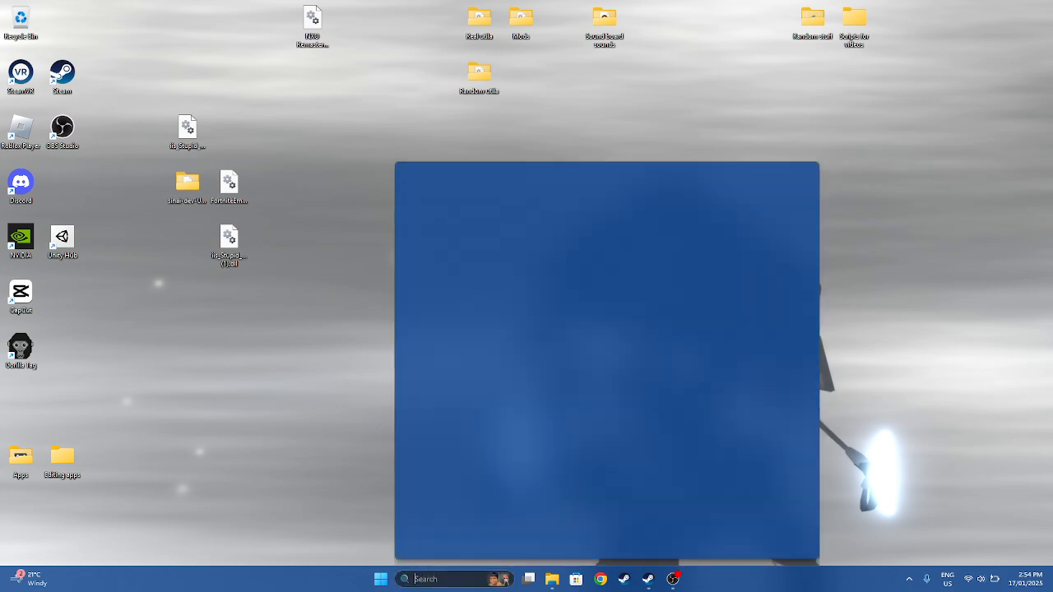
{"action": "type", "text": "nvidia"}
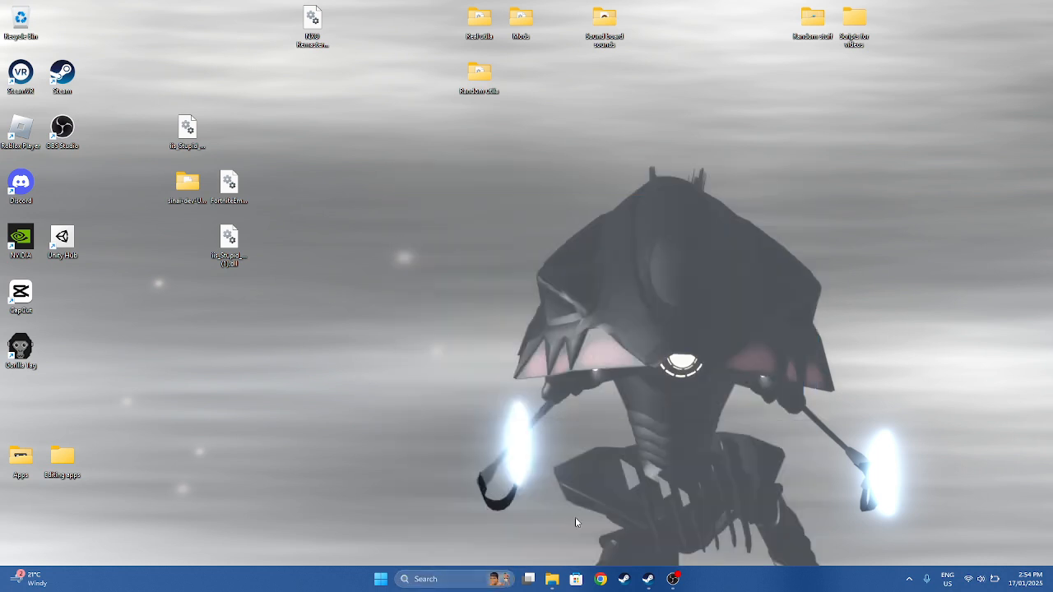
{"action": "right_click", "coordinate": [576, 522]}
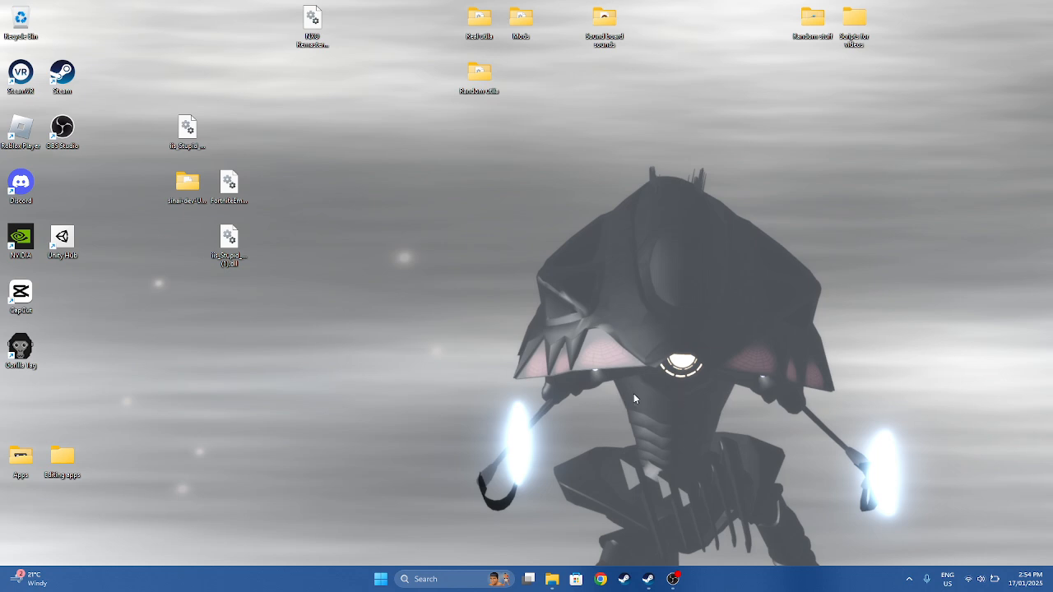
{"action": "mouse_move", "coordinate": [613, 399]}
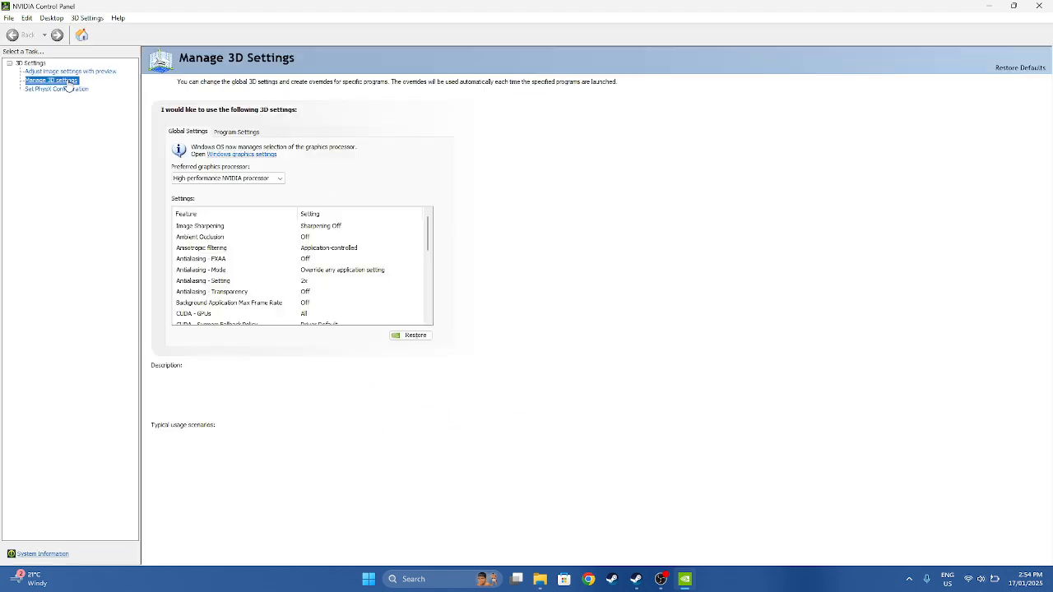
In Manage 3D Settings, switch to Program Settings and start adding a program
{"action": "left_click", "coordinate": [236, 131]}
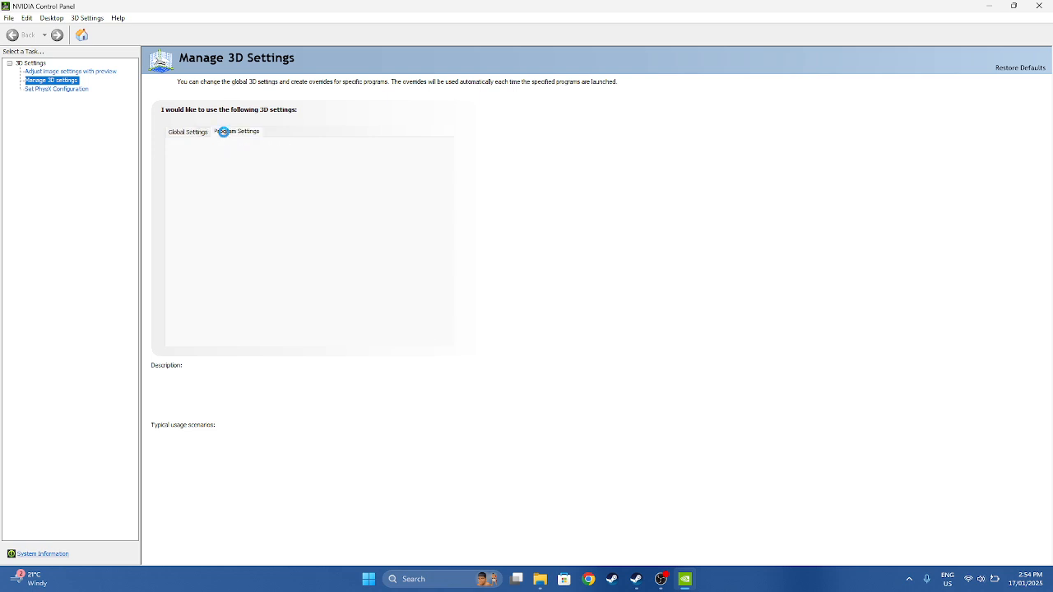
{"action": "left_click", "coordinate": [236, 132]}
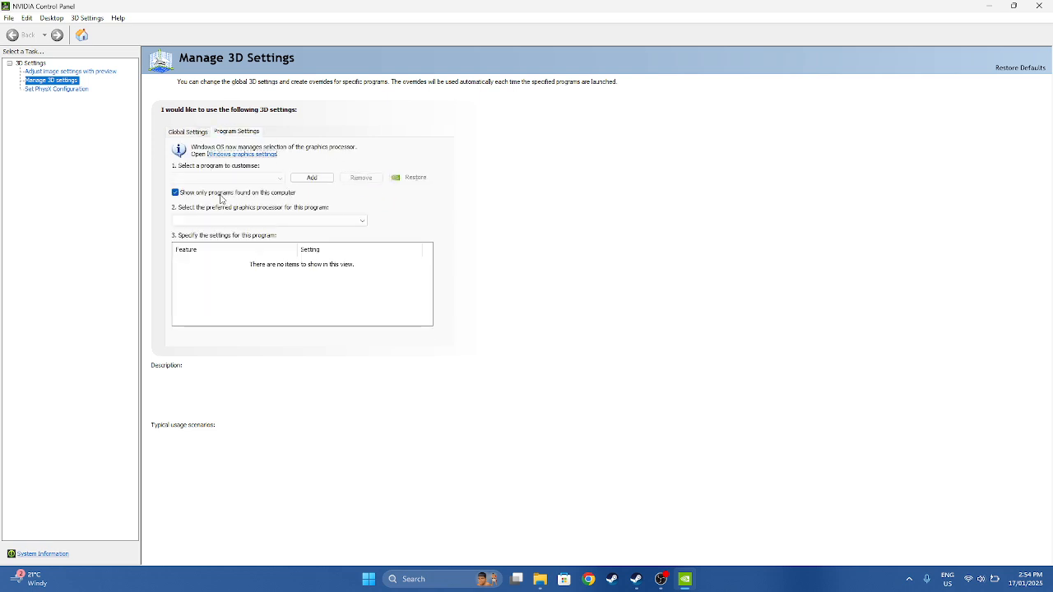
{"action": "left_click", "coordinate": [311, 178]}
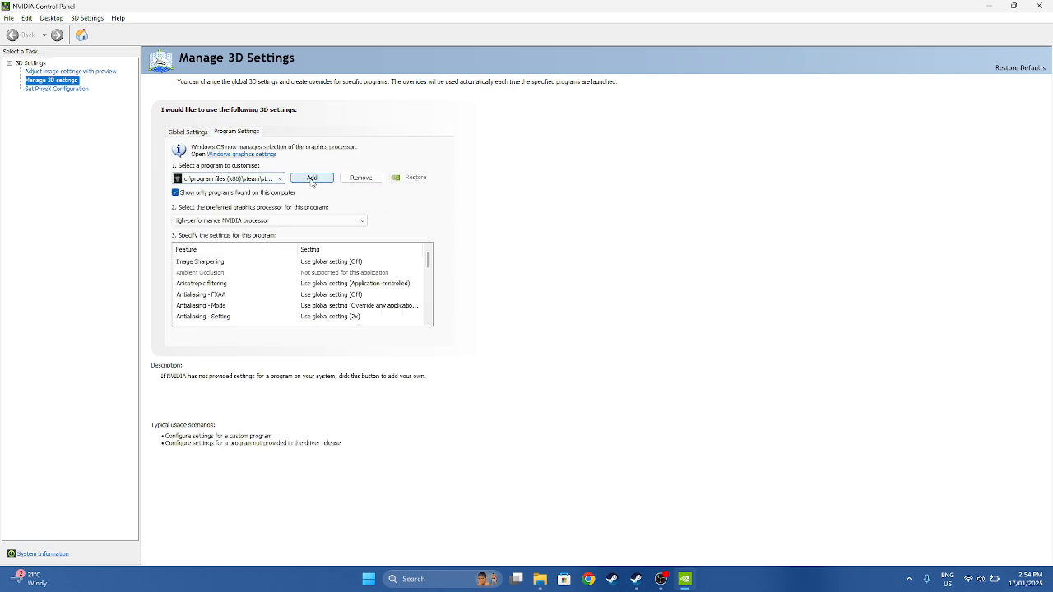
{"action": "left_click", "coordinate": [311, 178]}
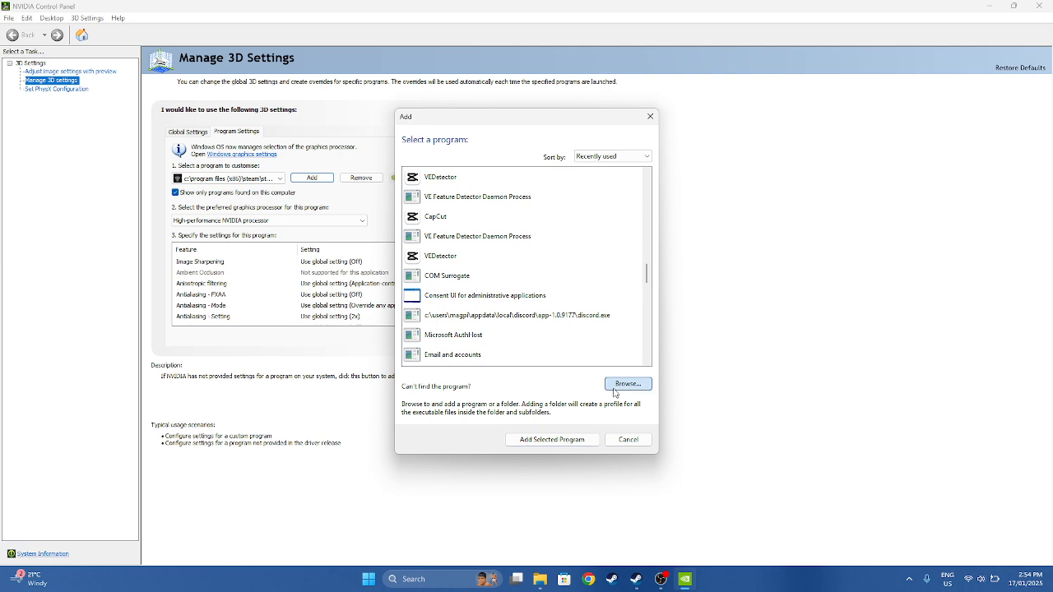
Browse C:\Program Files (x86)\Steam\steamapps to Gorilla Tag and add it as a profile
{"action": "left_click", "coordinate": [627, 384]}
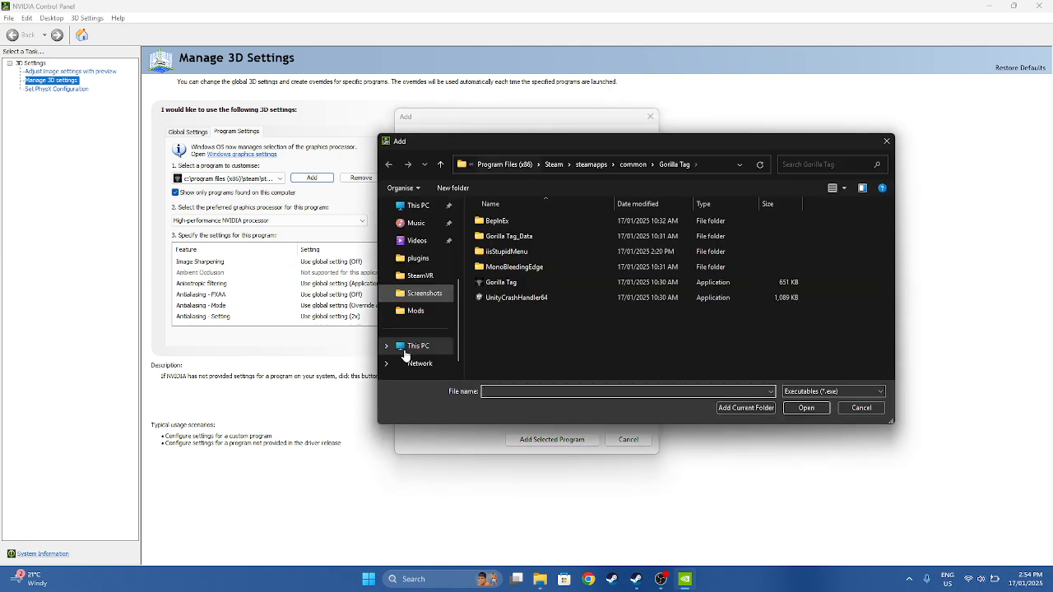
{"action": "left_click", "coordinate": [418, 344]}
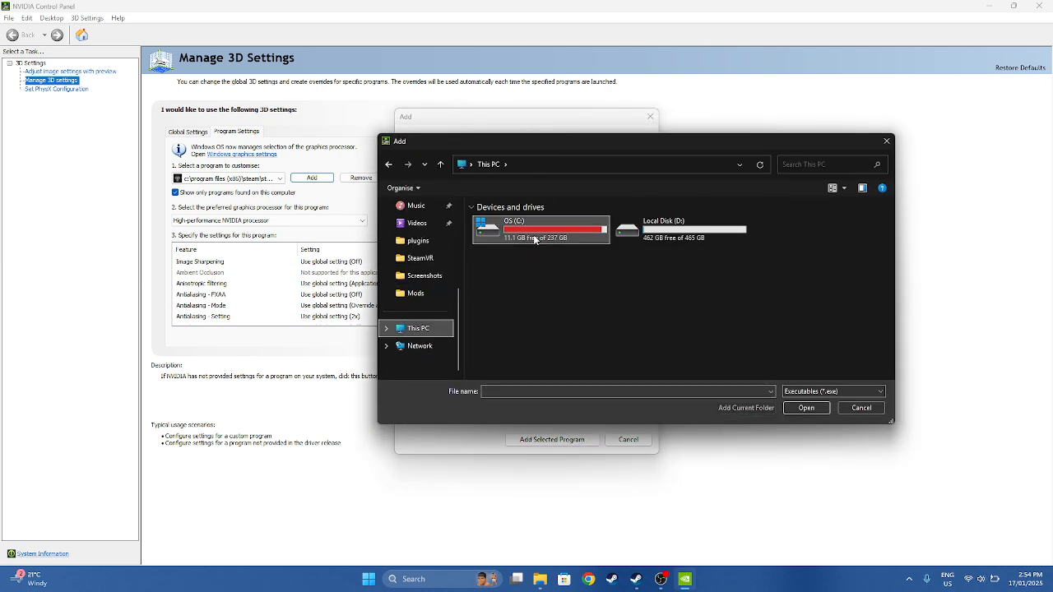
{"action": "double_click", "coordinate": [540, 229]}
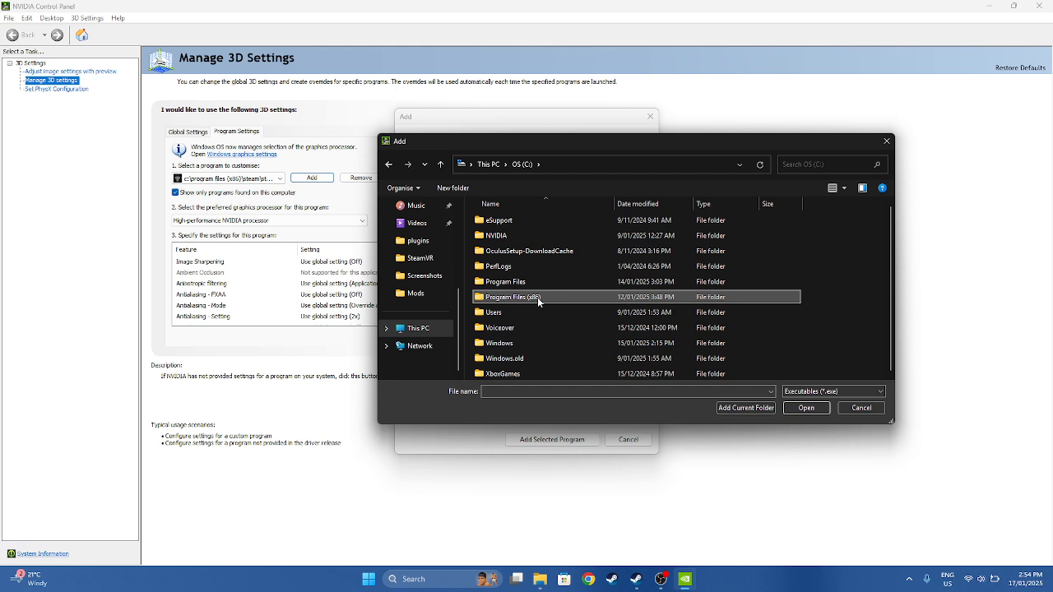
{"action": "double_click", "coordinate": [514, 297]}
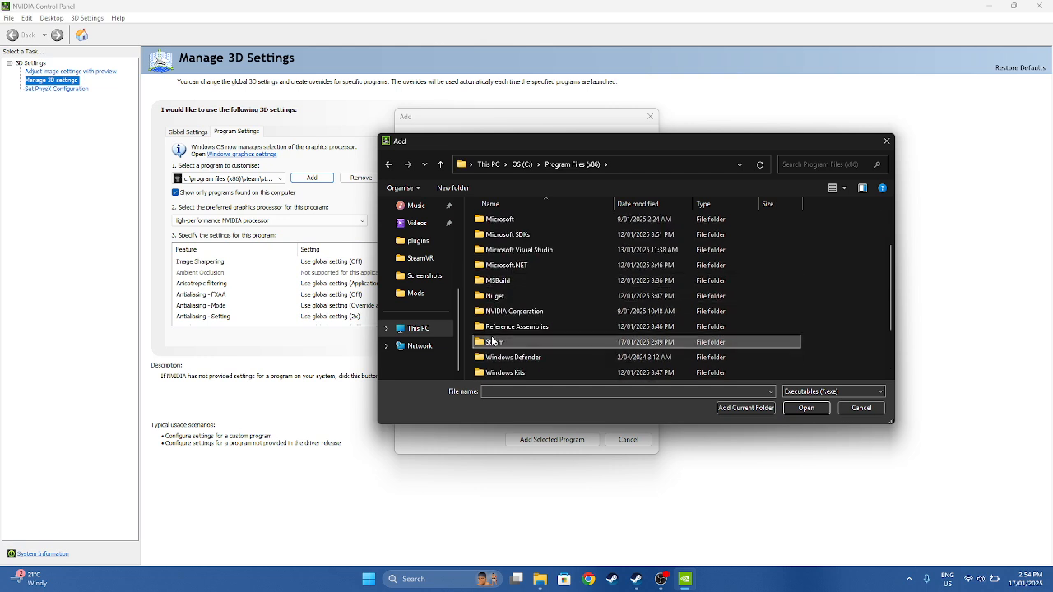
{"action": "double_click", "coordinate": [494, 341]}
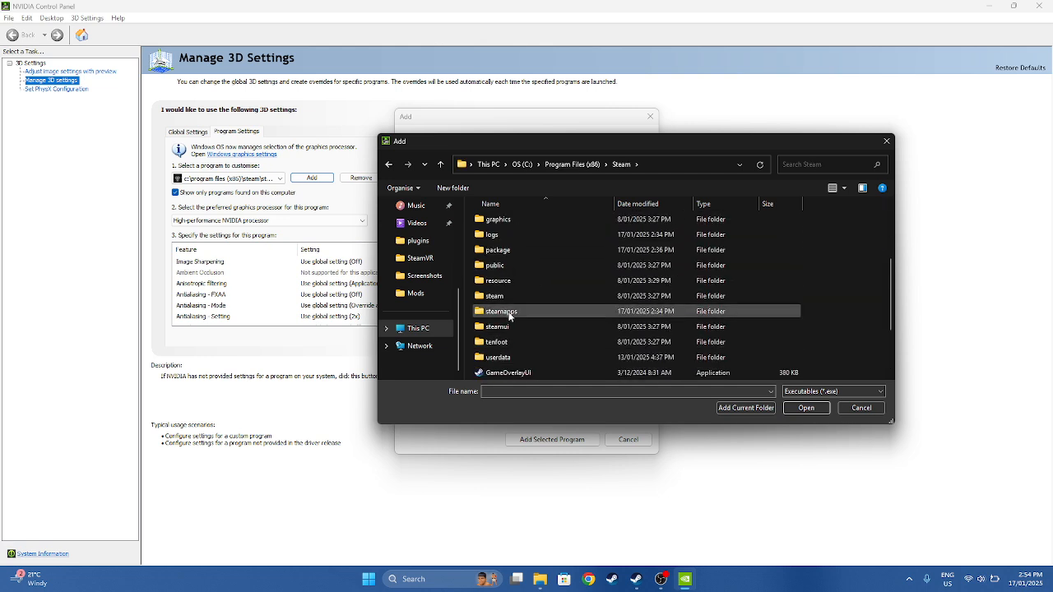
{"action": "double_click", "coordinate": [500, 311]}
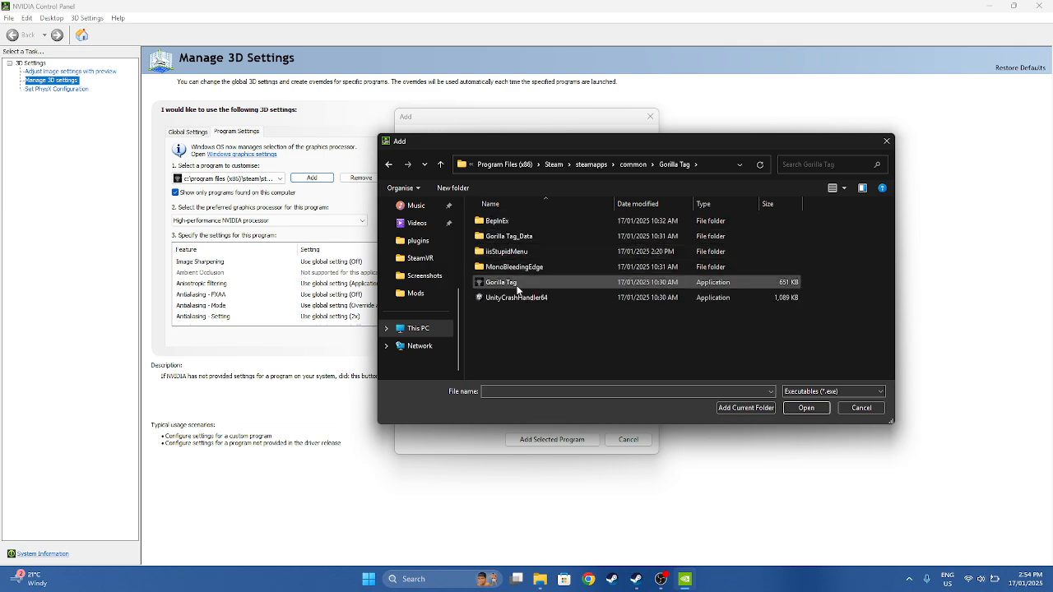
{"action": "left_click", "coordinate": [860, 407]}
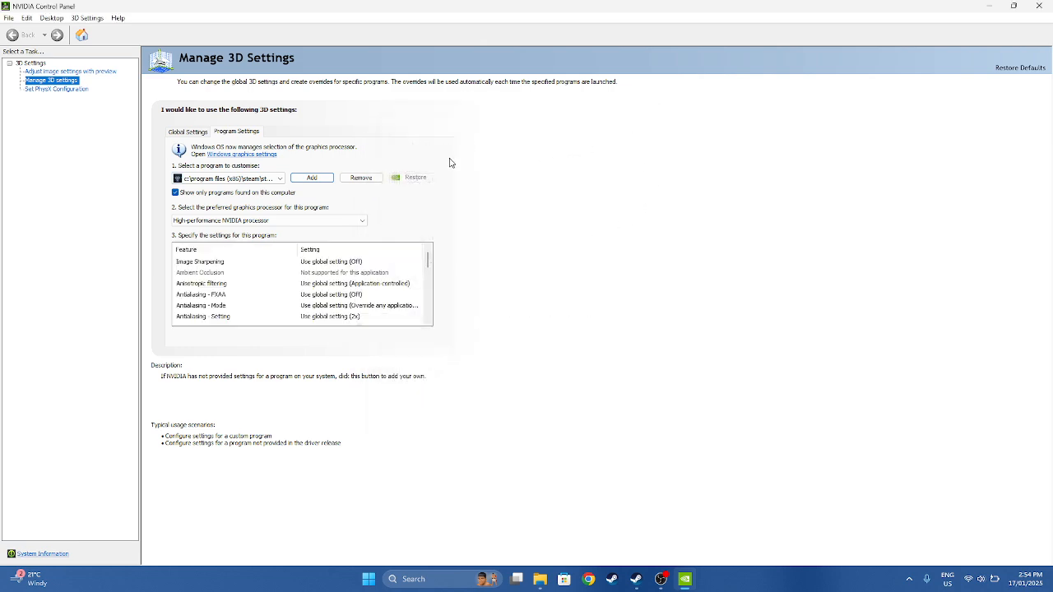
Switch Gorilla Tag's Max Frame Rate to On with a 97 FPS cap, and confirm
{"action": "scroll", "scroll_direction": "down", "scroll_amount": 3}
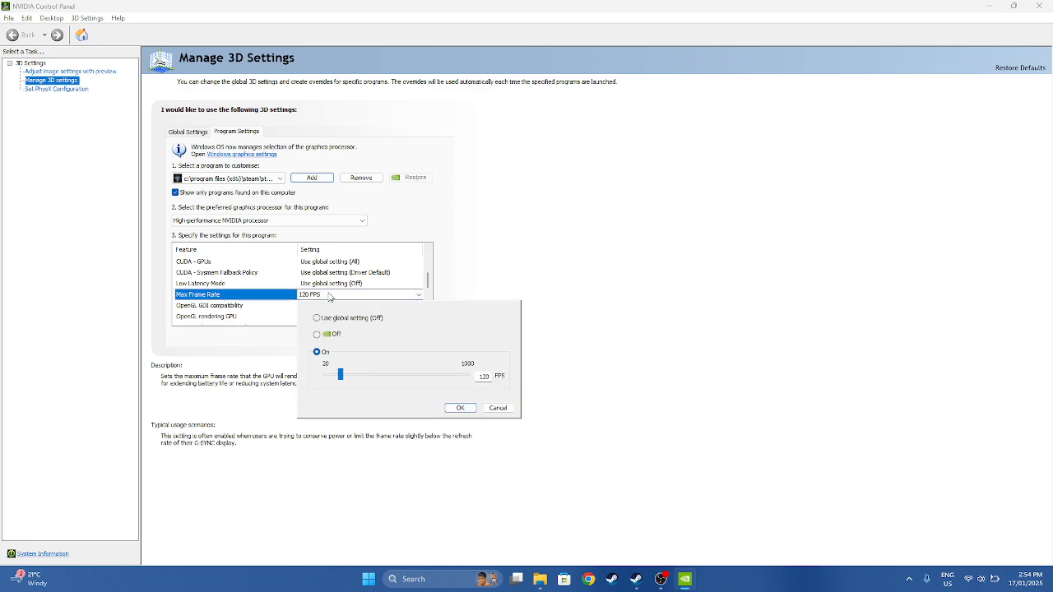
{"action": "left_click", "coordinate": [317, 318]}
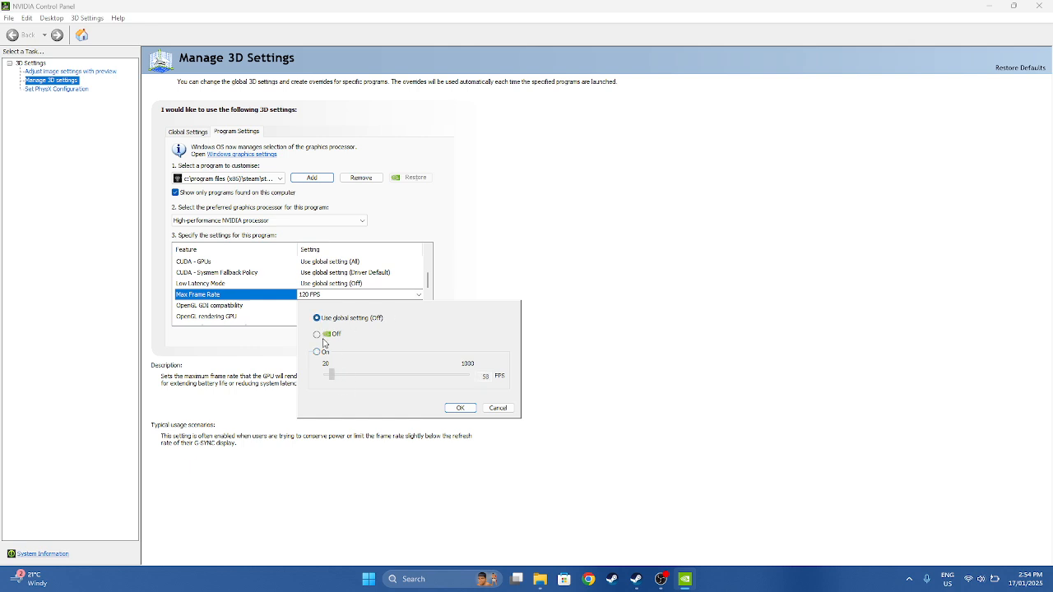
{"action": "left_click", "coordinate": [316, 352]}
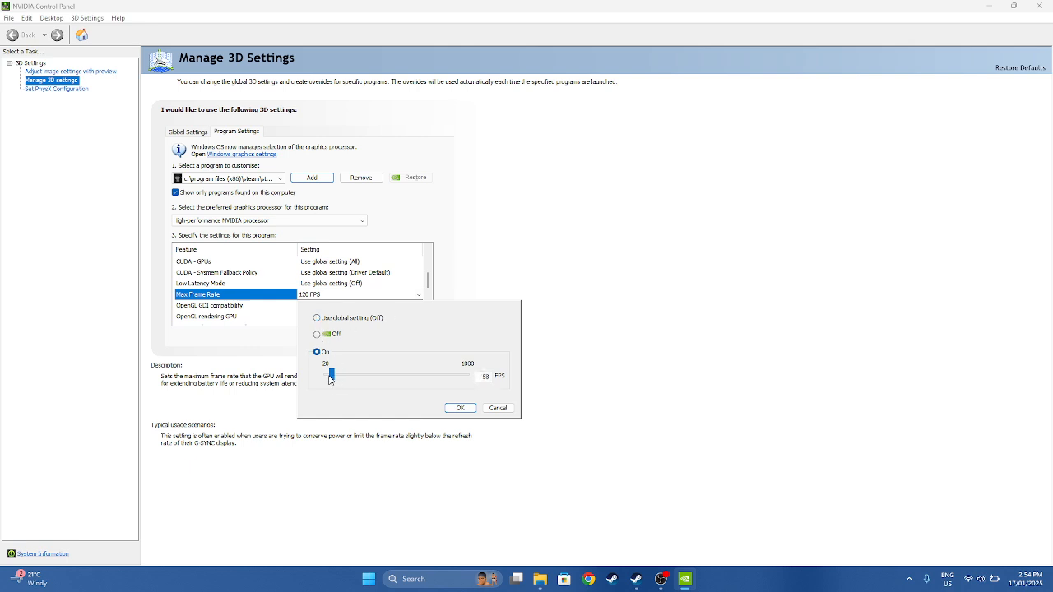
{"action": "left_click_drag", "start_coordinate": [330, 375], "coordinate": [326, 375]}
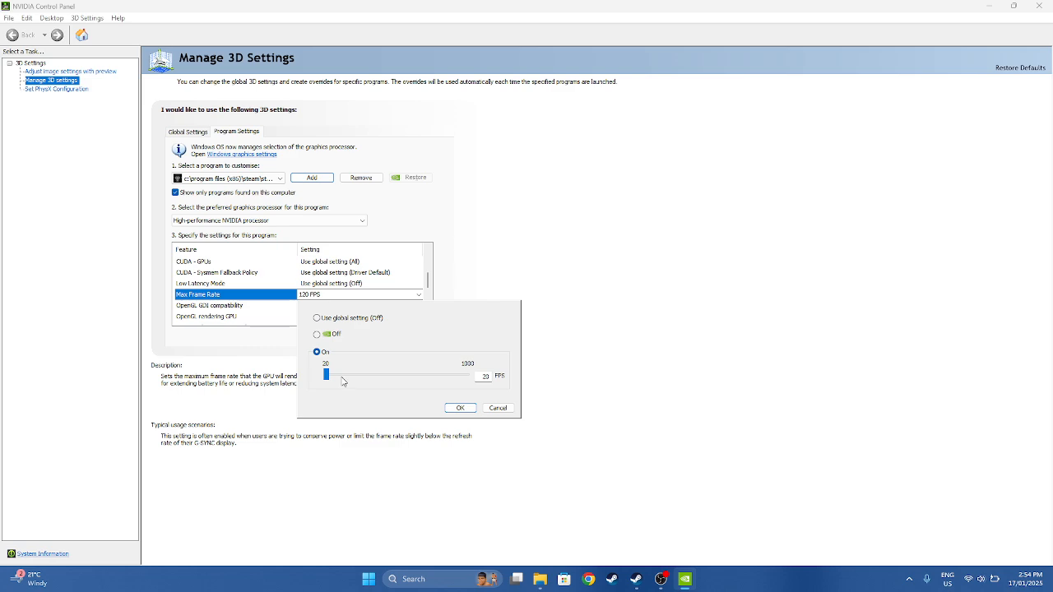
{"action": "mouse_move", "coordinate": [331, 375]}
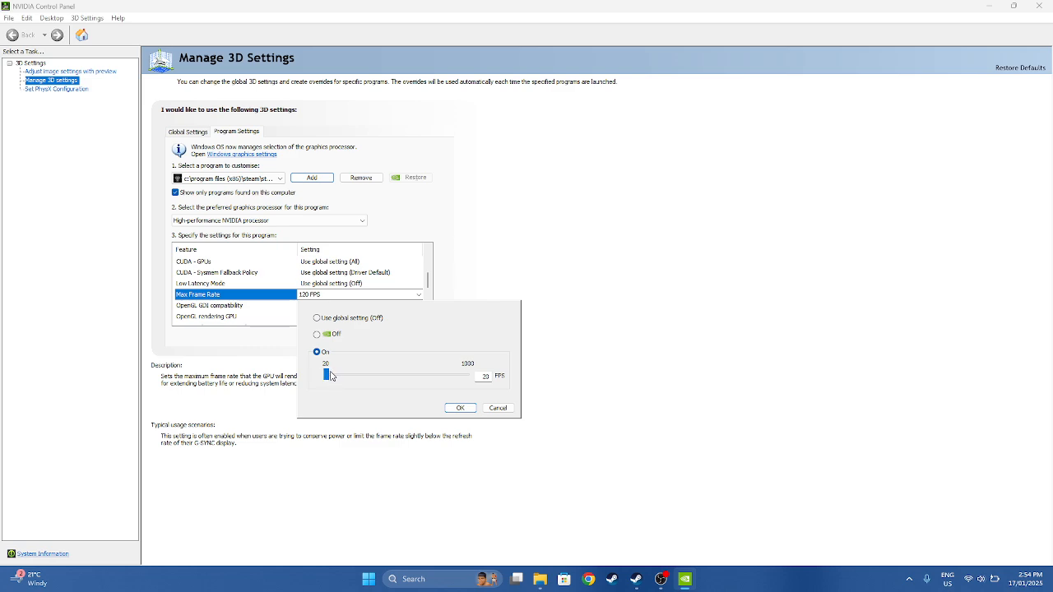
{"action": "left_click_drag", "start_coordinate": [329, 375], "coordinate": [338, 375]}
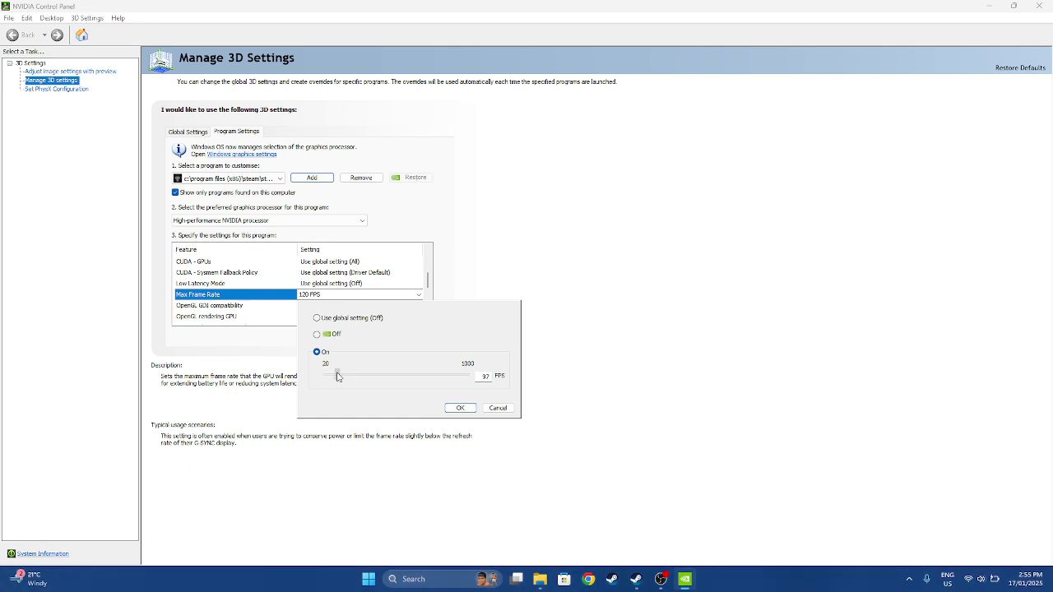
{"action": "left_click", "coordinate": [460, 408]}
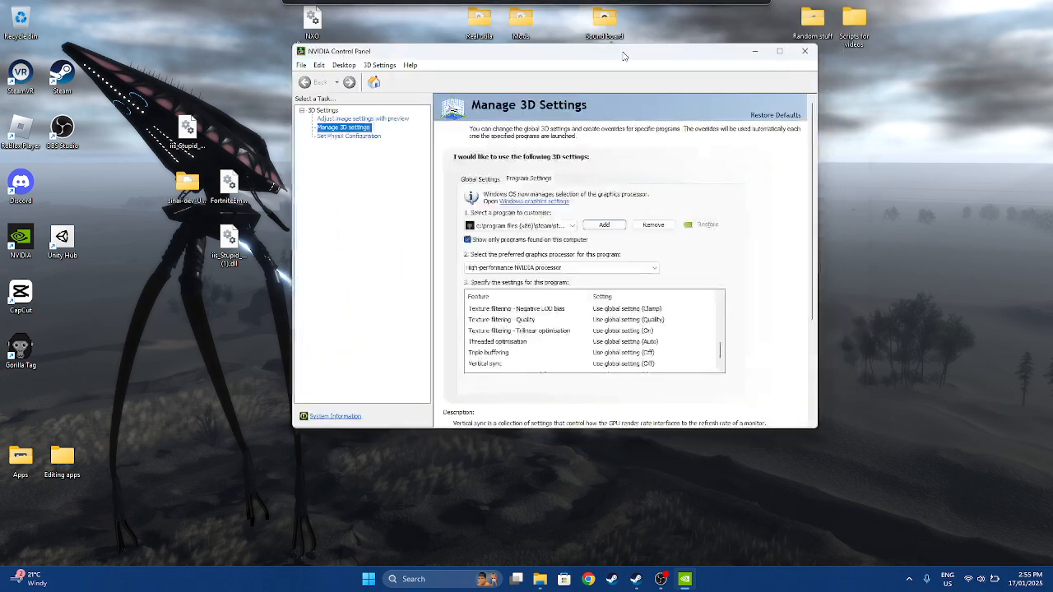
{"action": "left_click", "coordinate": [778, 51]}
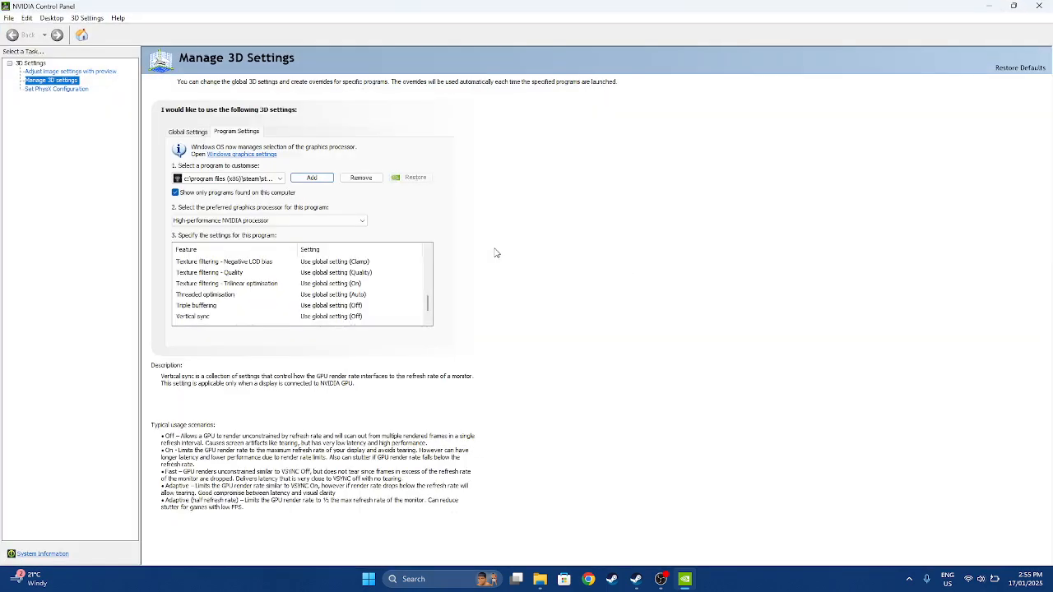